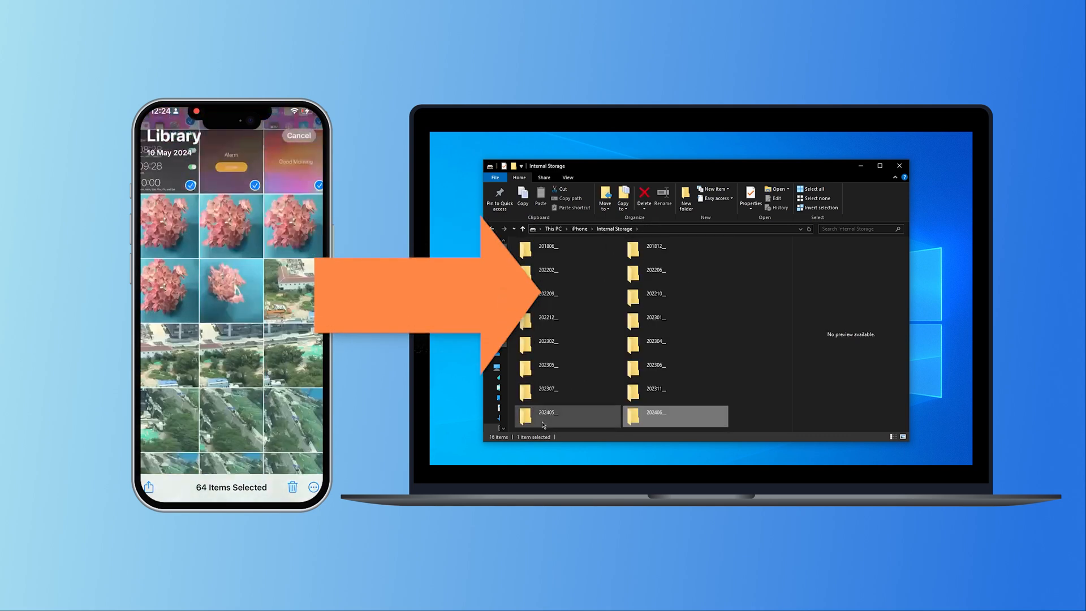
- Open the iPhone's 202405__ folder to list its twelve MOV video files
{"action": "double_click", "coordinate": [547, 413]}
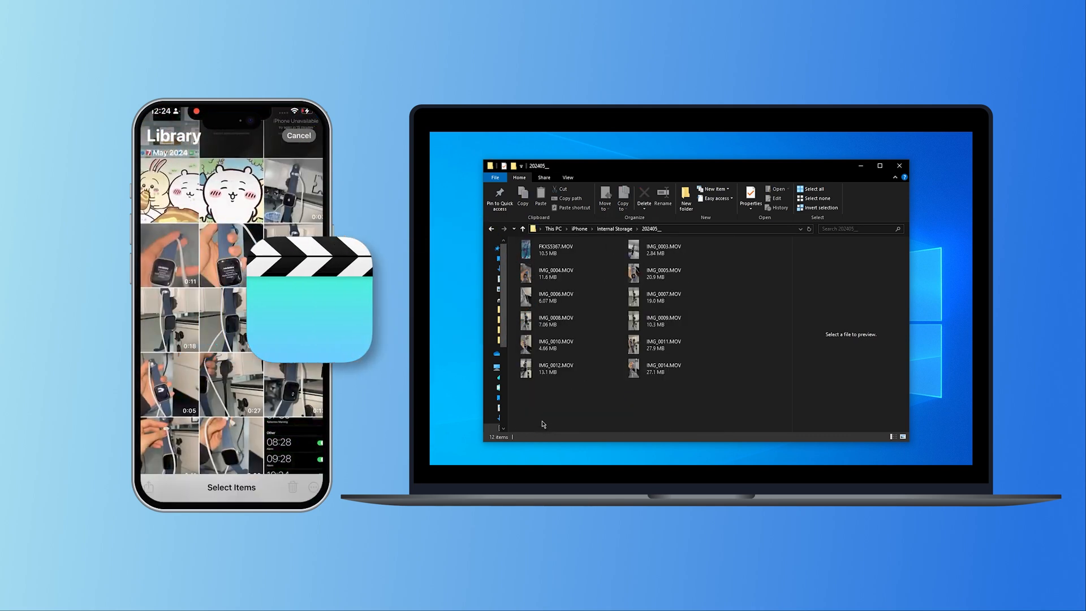